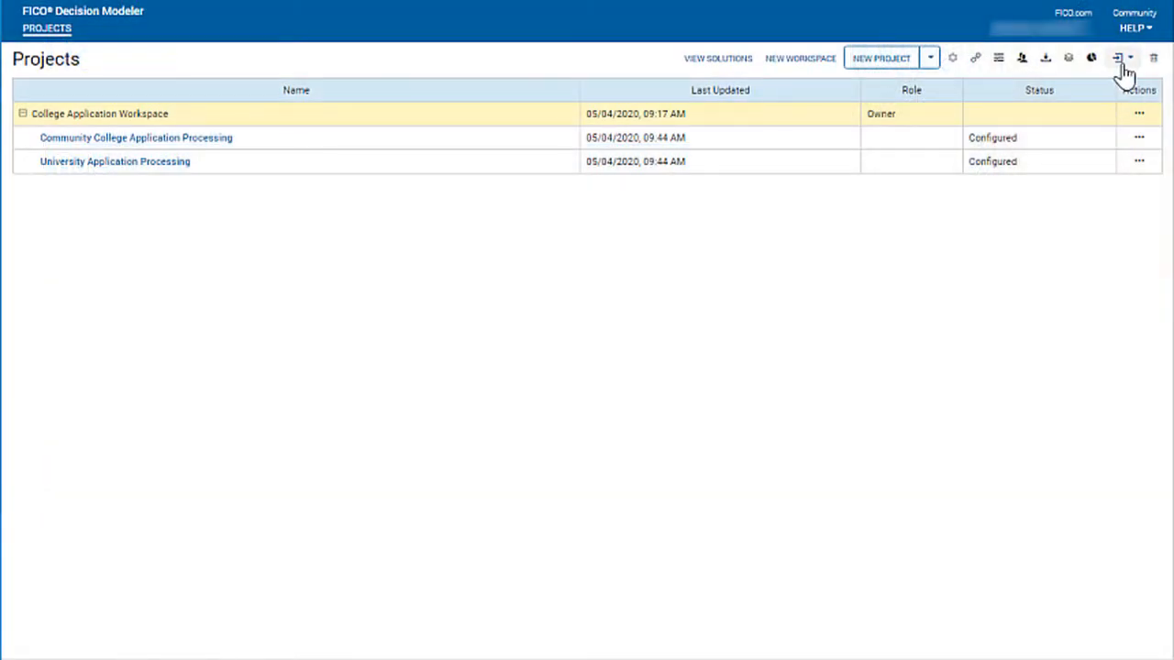
# Submit both College Application Workspace projects, then change their status to Approved and save
pyautogui.click(1121, 59)
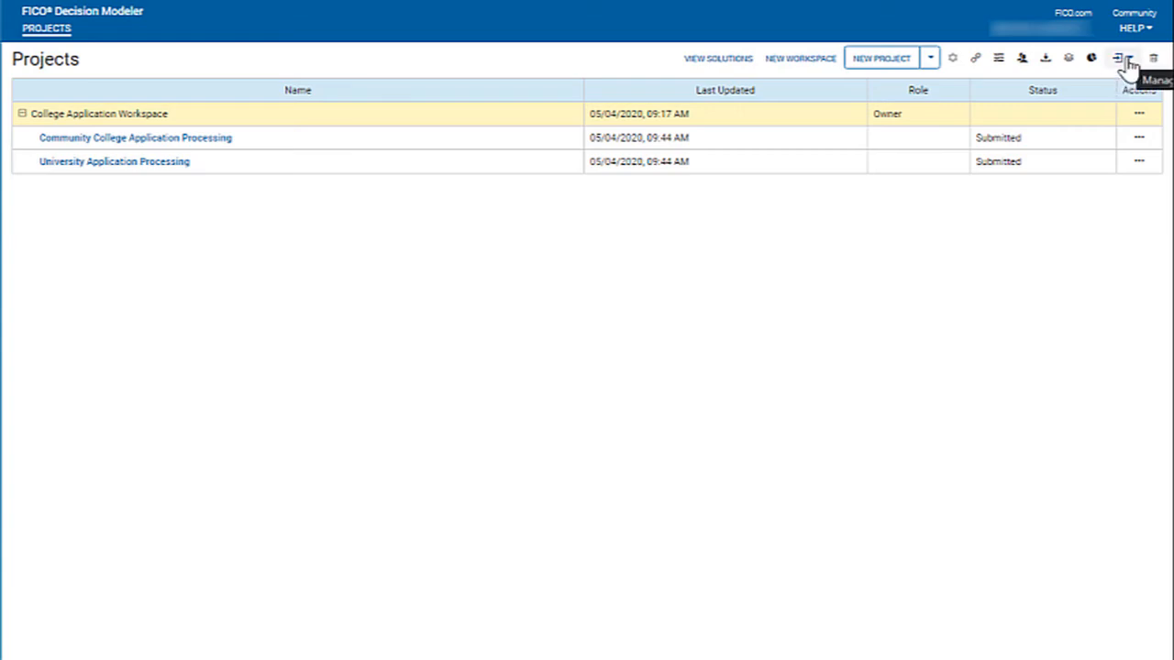
pyautogui.click(1119, 57)
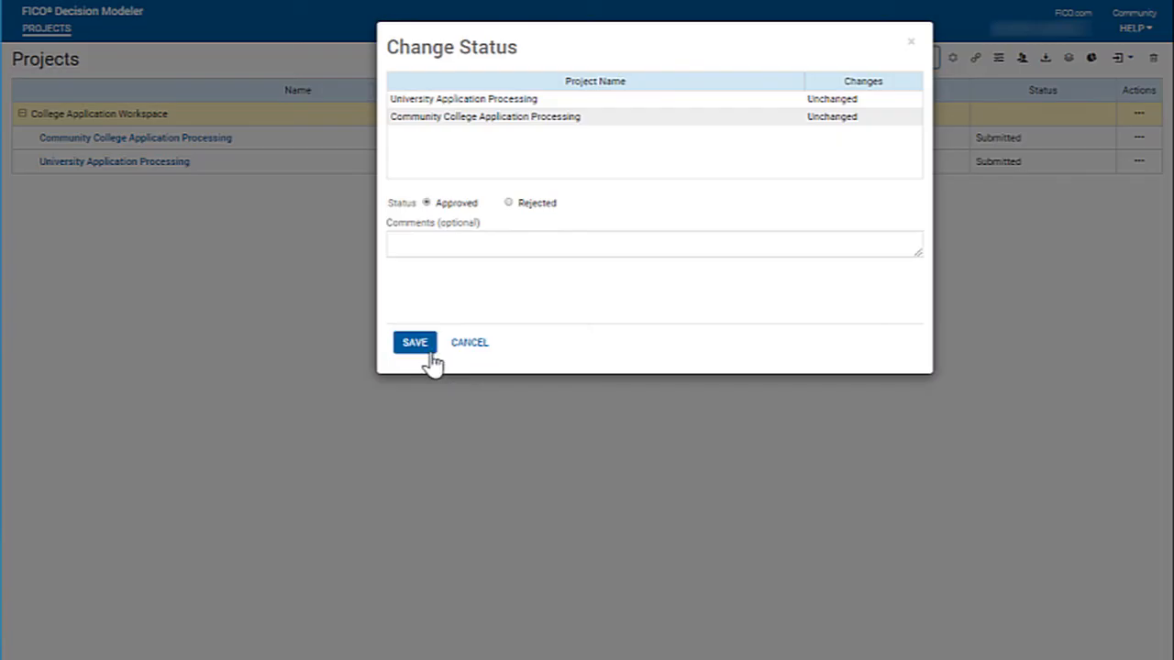
pyautogui.click(415, 343)
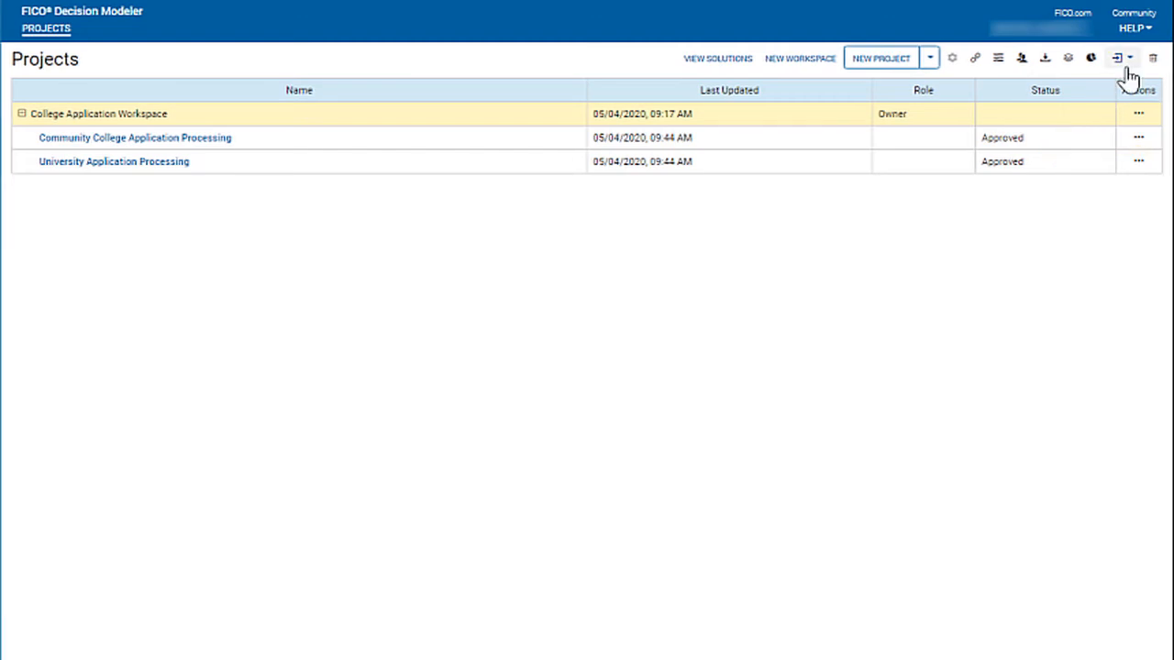
pyautogui.moveTo(1108, 128)
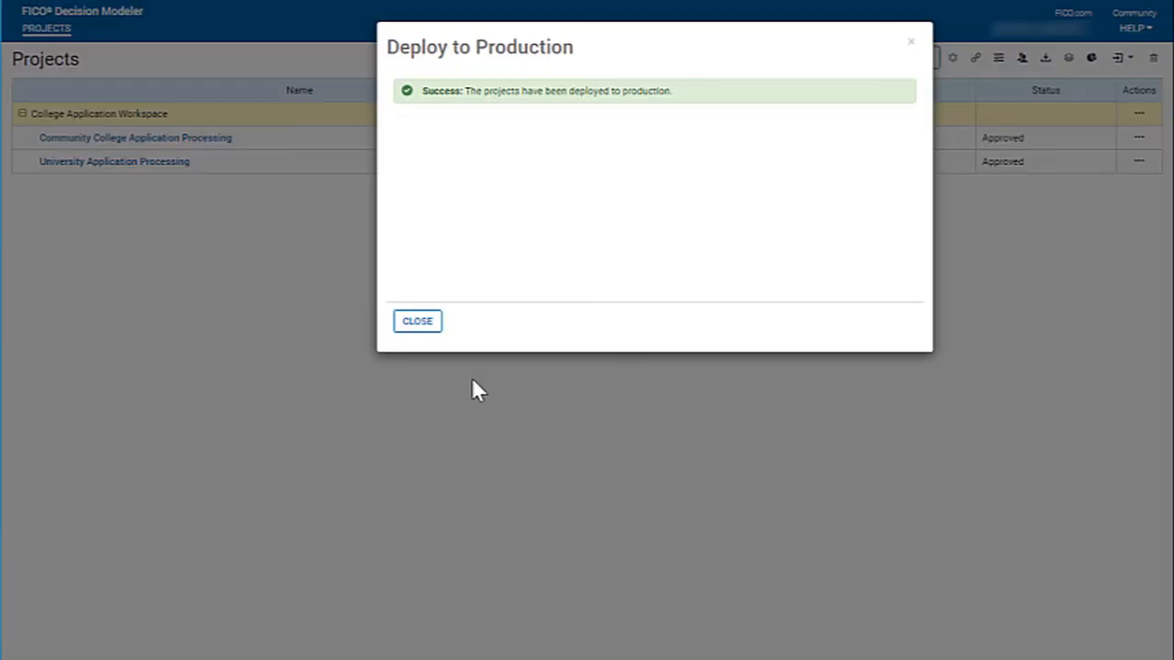
# Deploy both approved projects to production and acknowledge the success message, leaving them Published
pyautogui.click(418, 321)
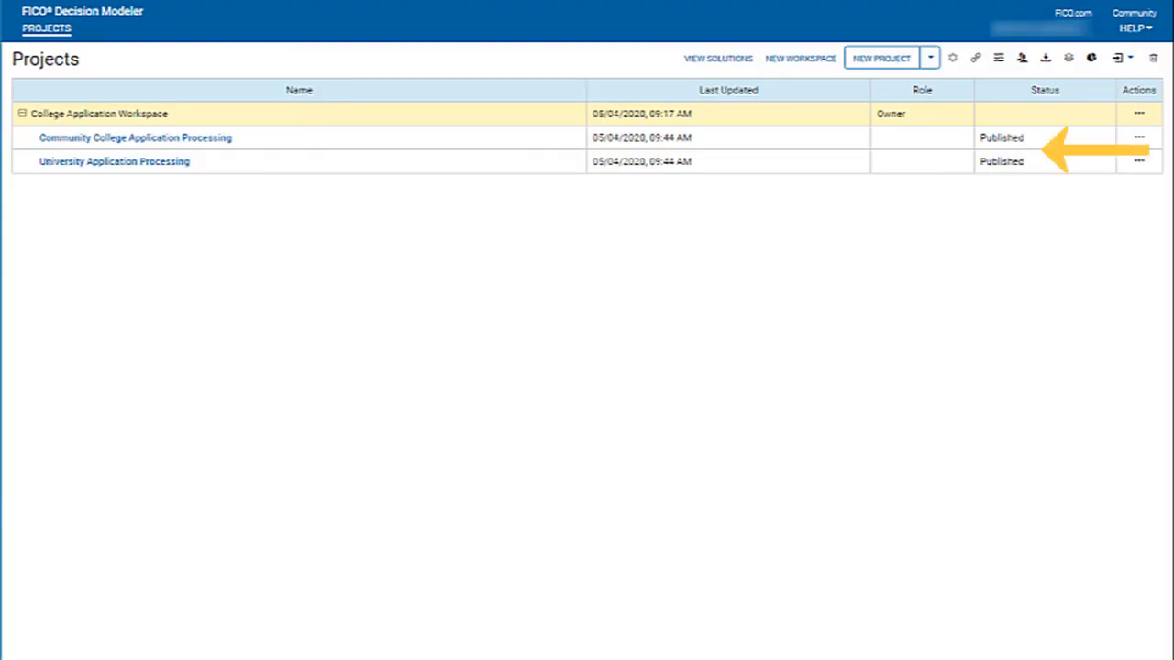